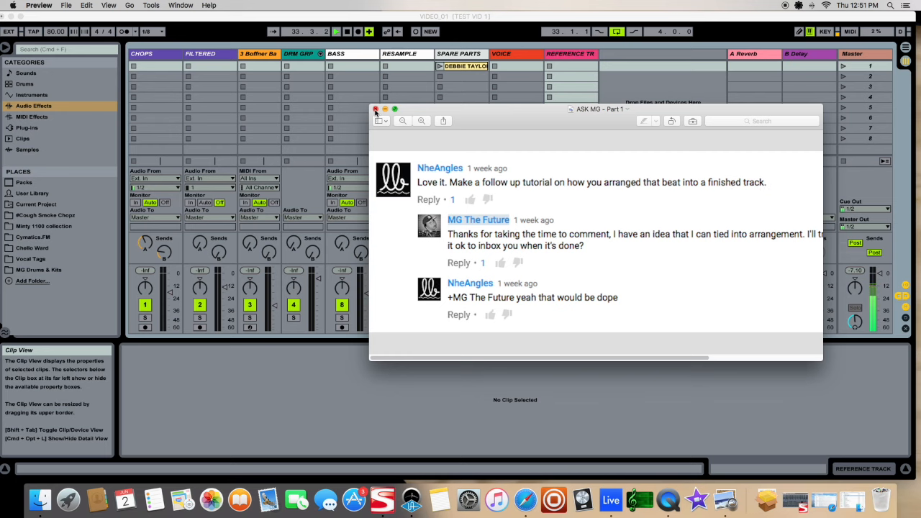
Close the viewer comment thread to reveal the arrangement with the reference track
click(376, 110)
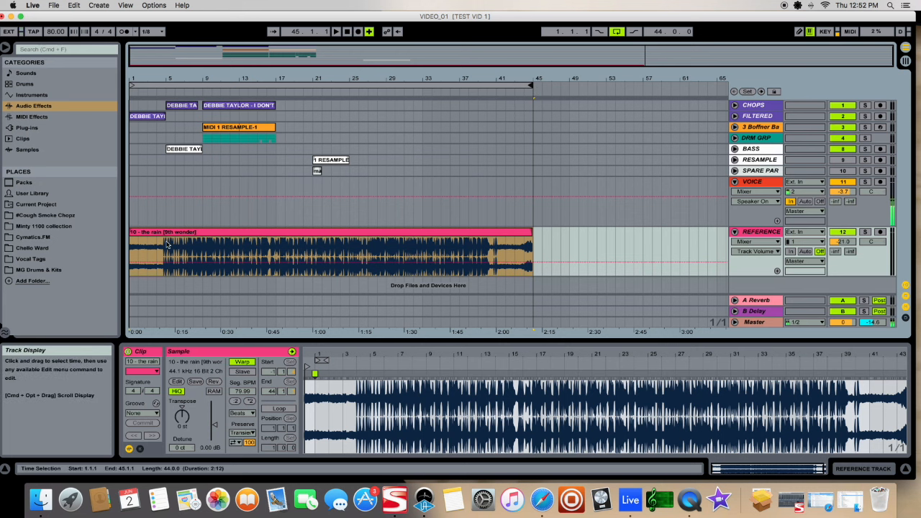
mouse_move(415, 190)
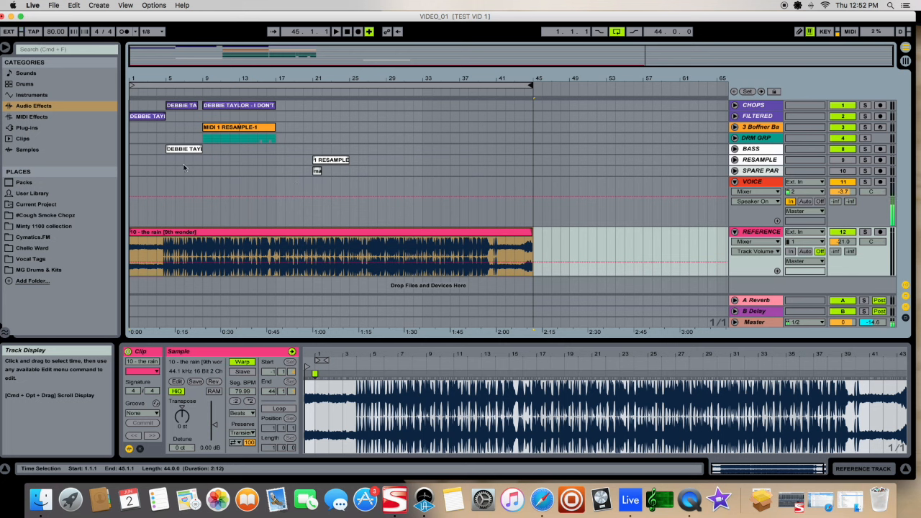
mouse_move(170, 176)
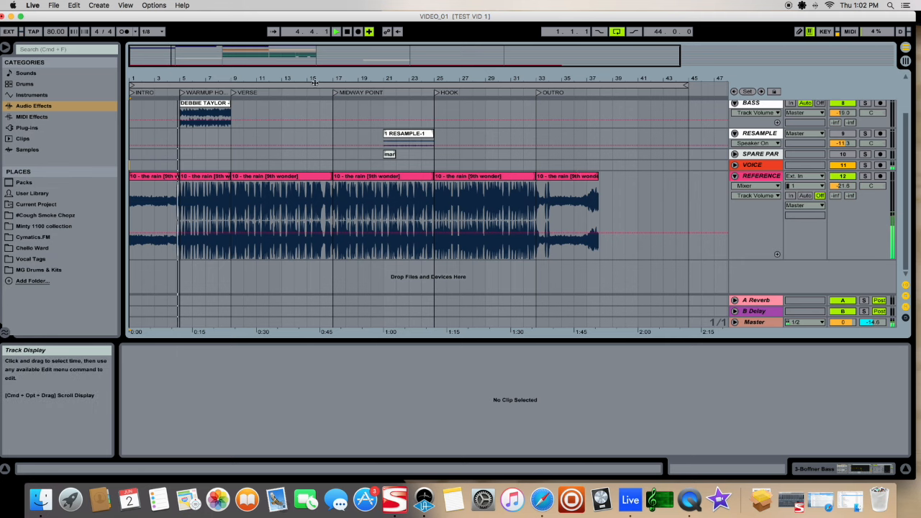
Select the reference clip in the INTRO, WARMUP HOOK and MIDWAY POINT sections to show its sample details
click(161, 176)
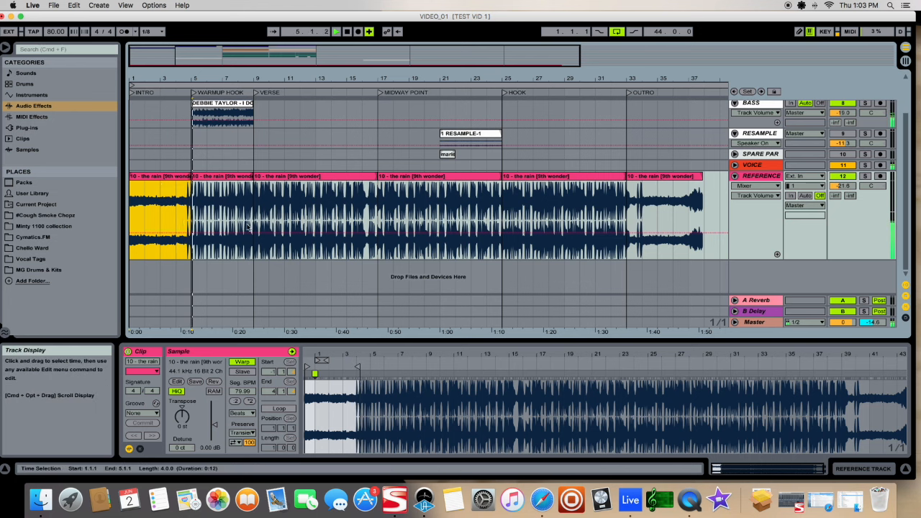
click(401, 176)
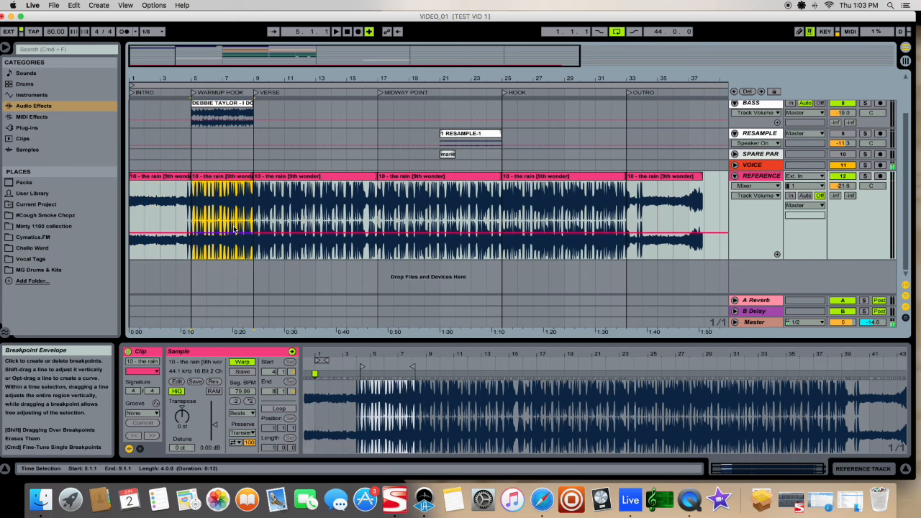
click(208, 175)
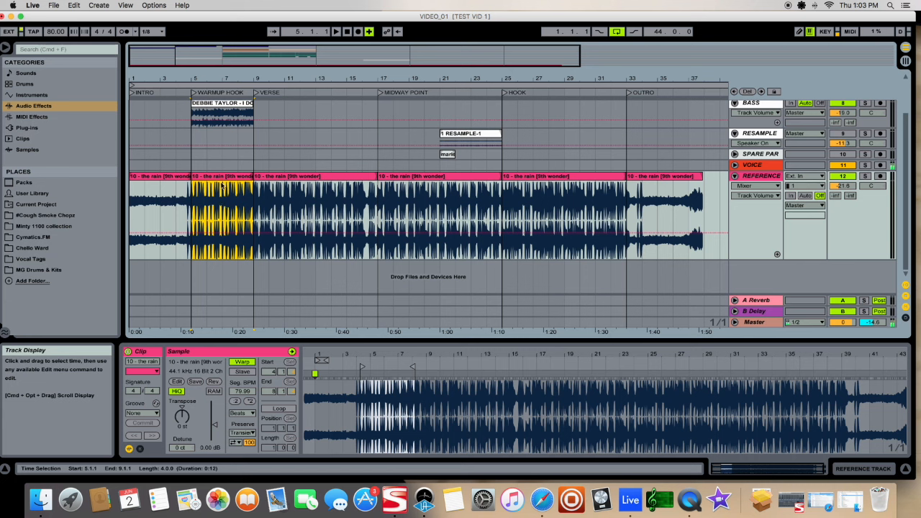
mouse_move(216, 201)
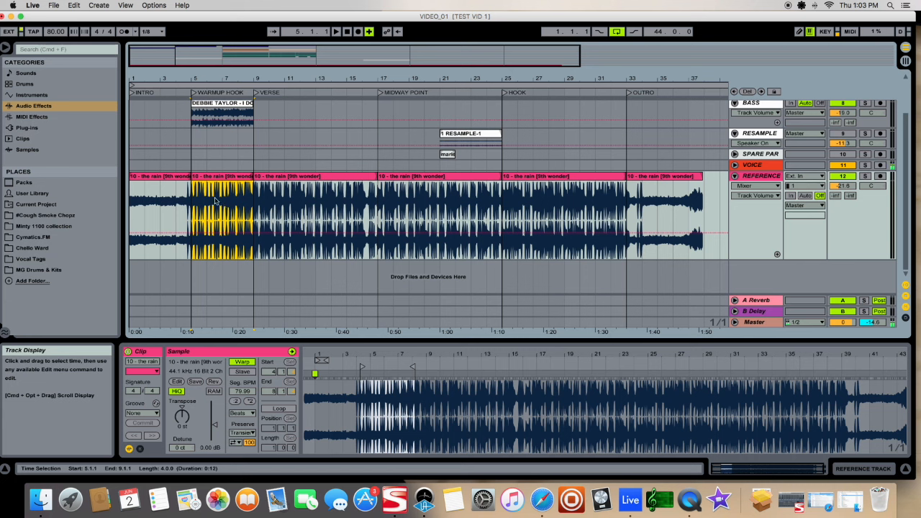
click(285, 176)
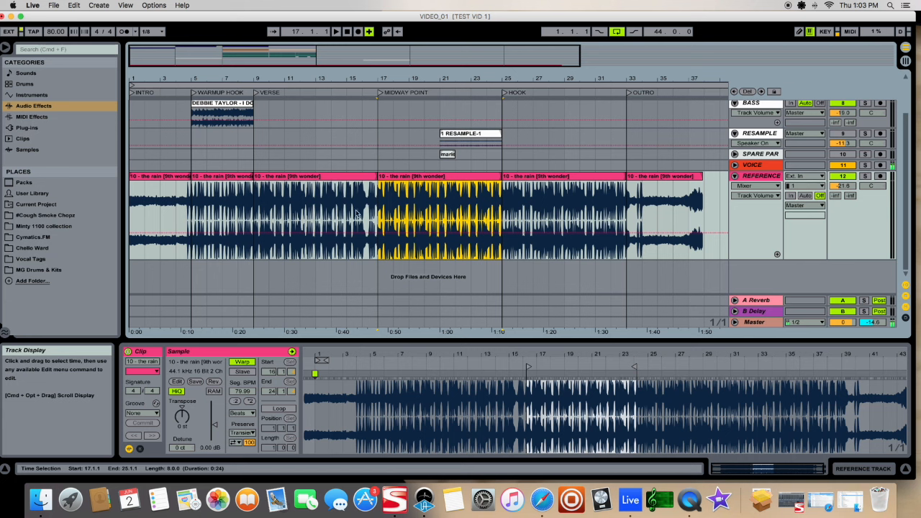
mouse_move(367, 156)
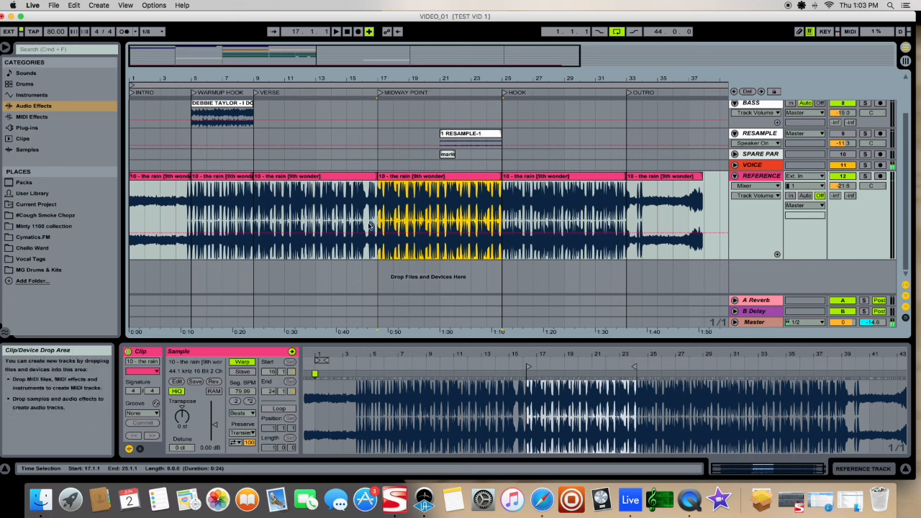
mouse_move(486, 225)
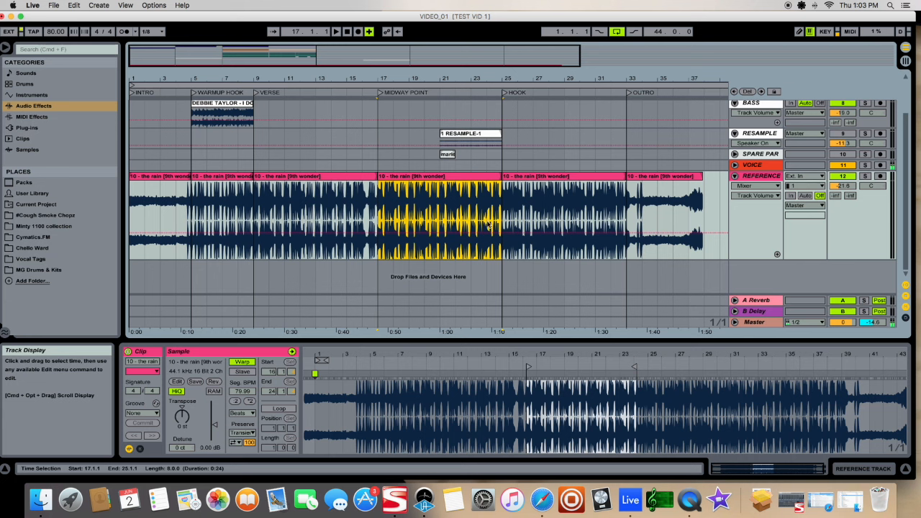
Select the reference clip's HOOK section, then every clip on the reference track
click(559, 175)
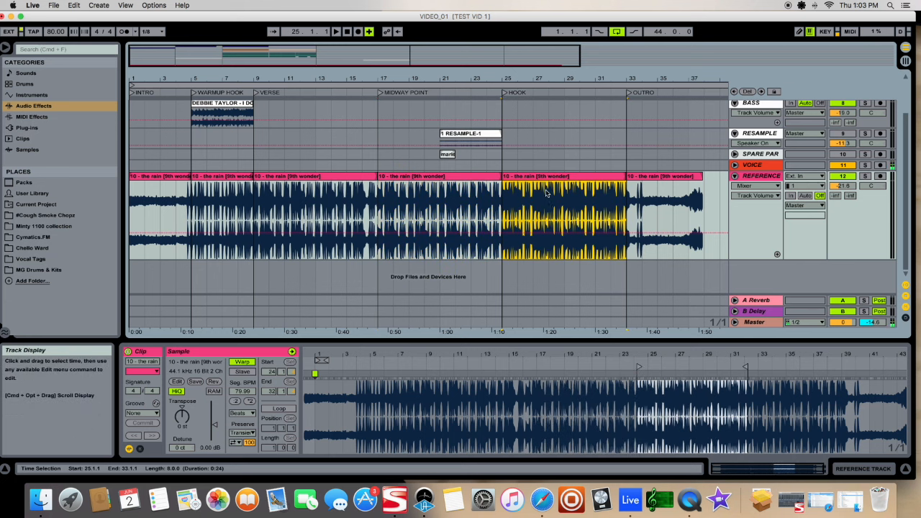
click(554, 176)
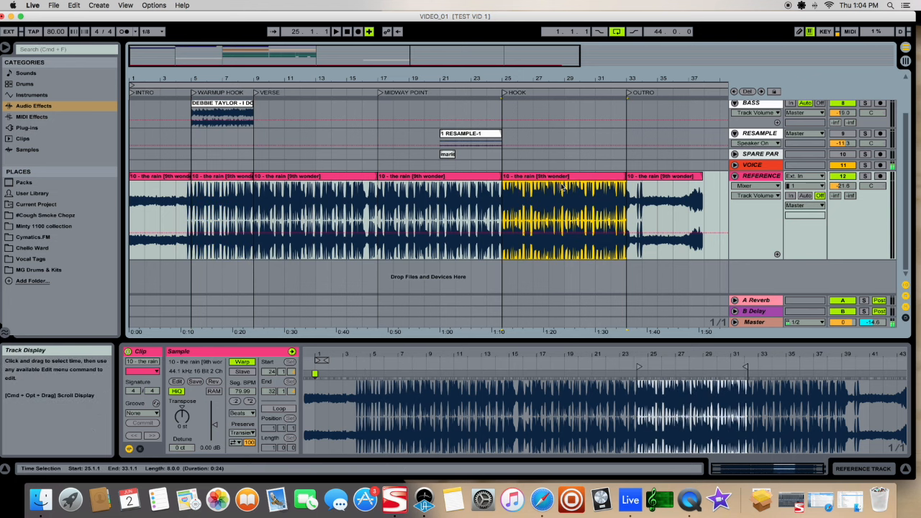
mouse_move(578, 205)
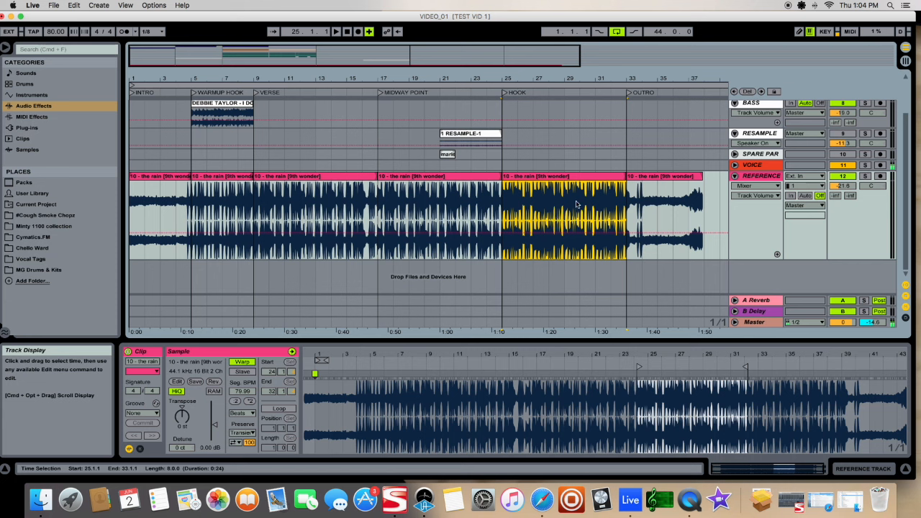
click(662, 216)
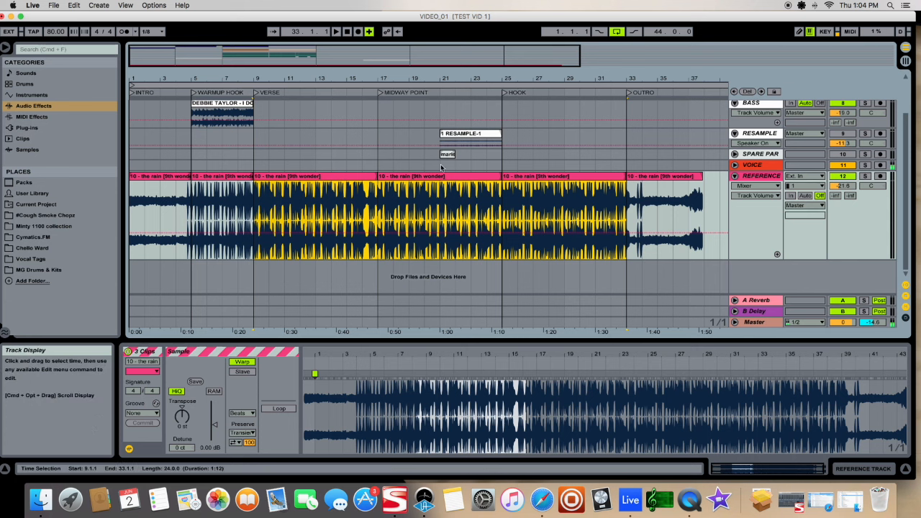
Set the playback position to bar 13 in the VERSE and add a locator there
click(454, 176)
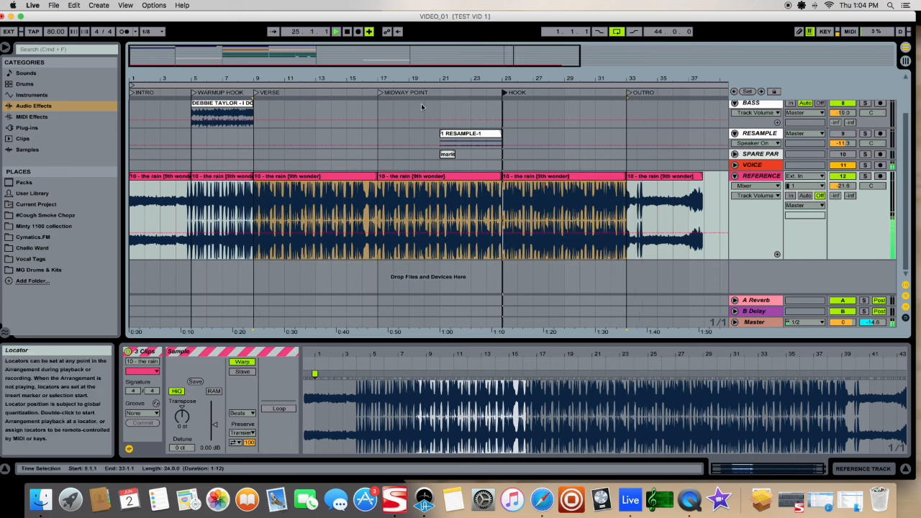
click(436, 92)
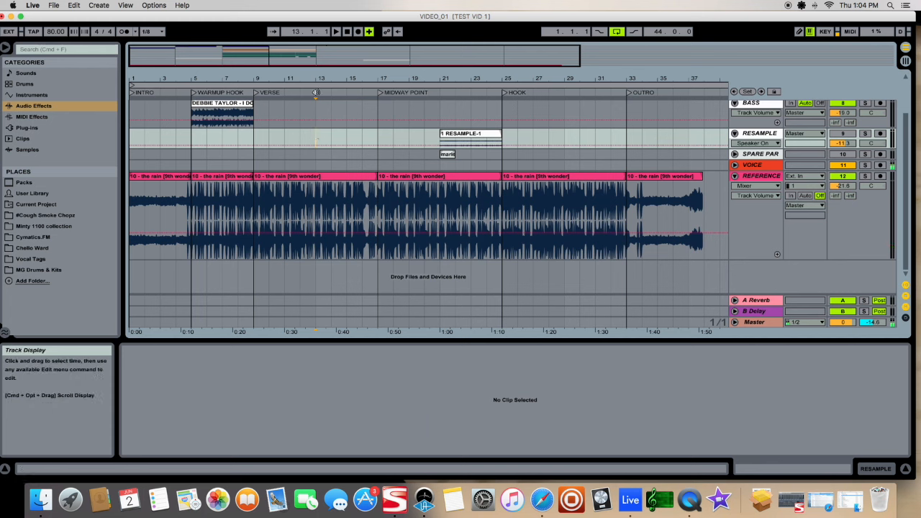
right_click(314, 92)
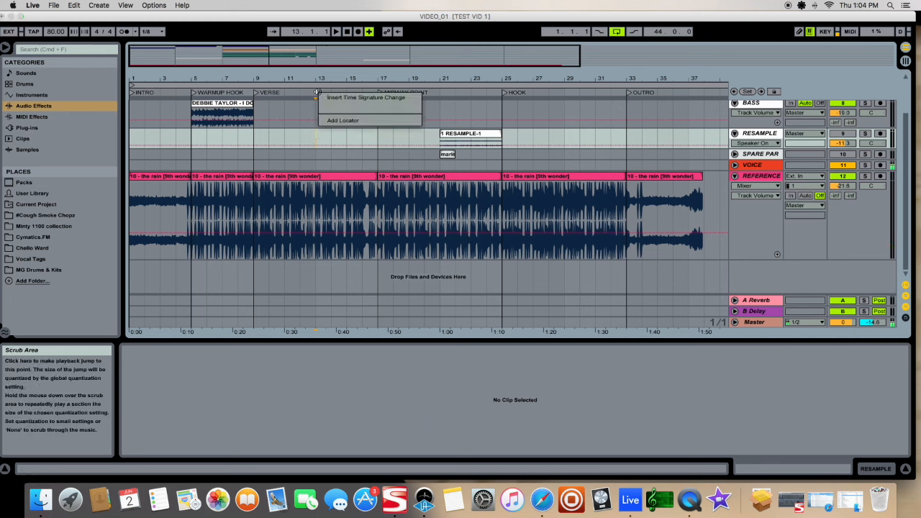
mouse_move(313, 100)
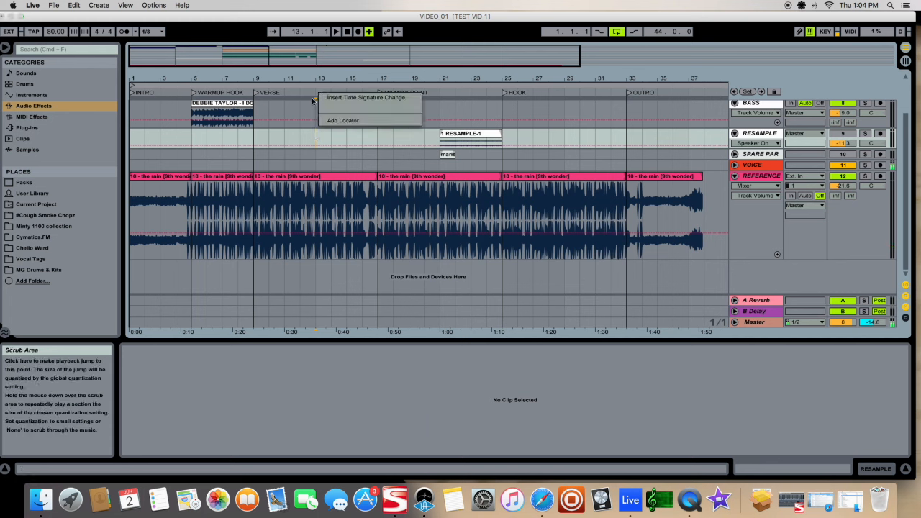
click(344, 120)
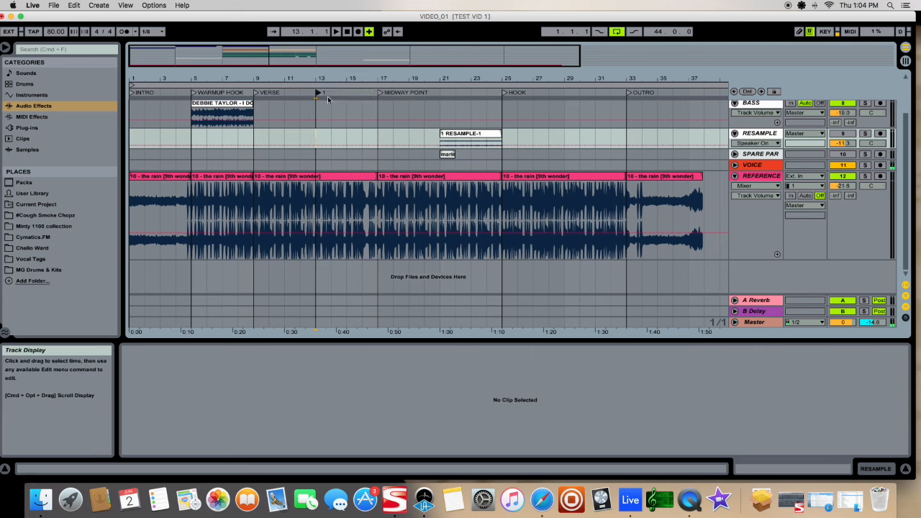
right_click(320, 92)
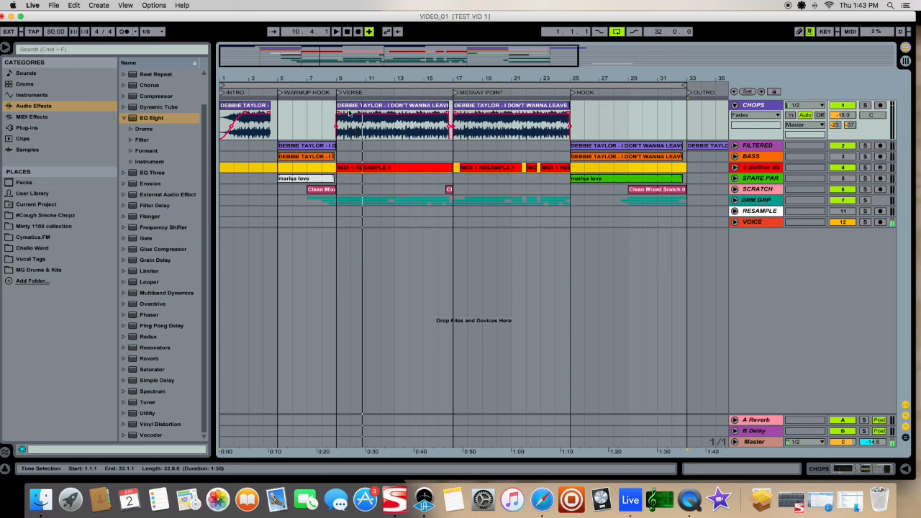
Bring up the finished project with CHOPS, FILTERED, BASS, SCRATCH and VOICE tracks under the locators
click(377, 115)
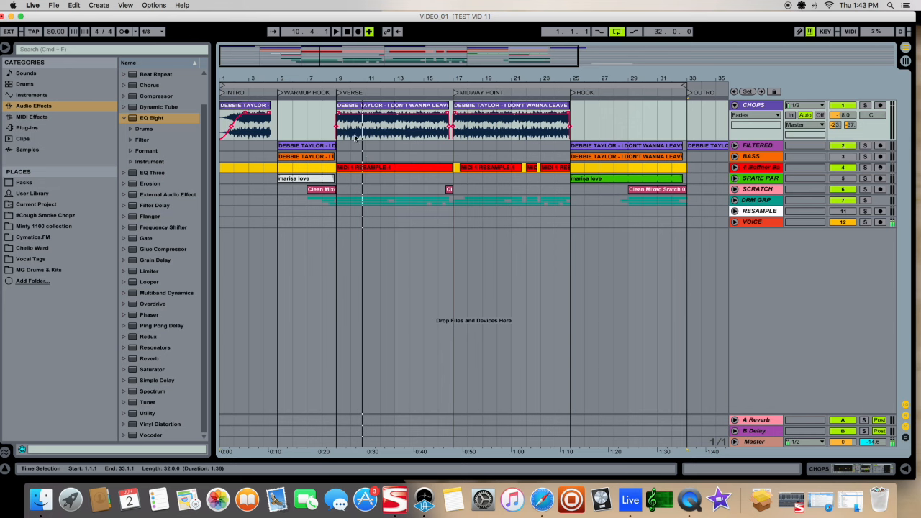
mouse_move(495, 136)
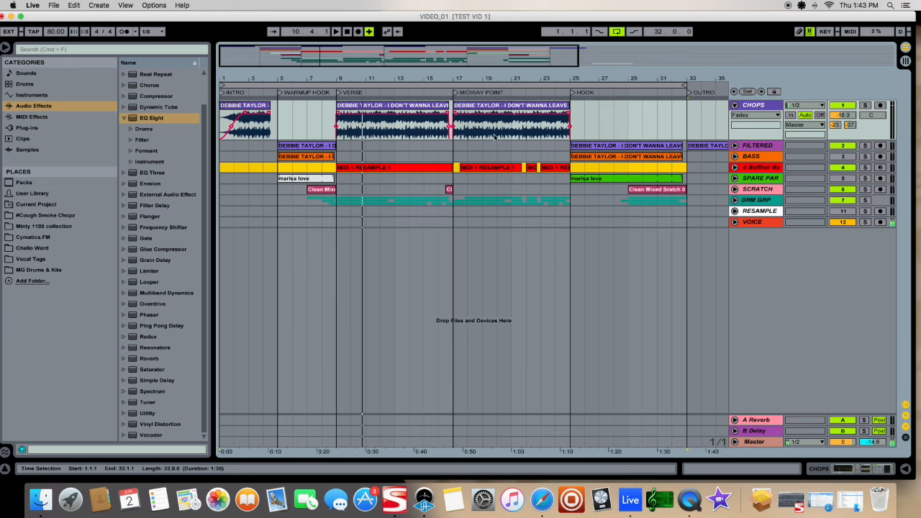
mouse_move(556, 133)
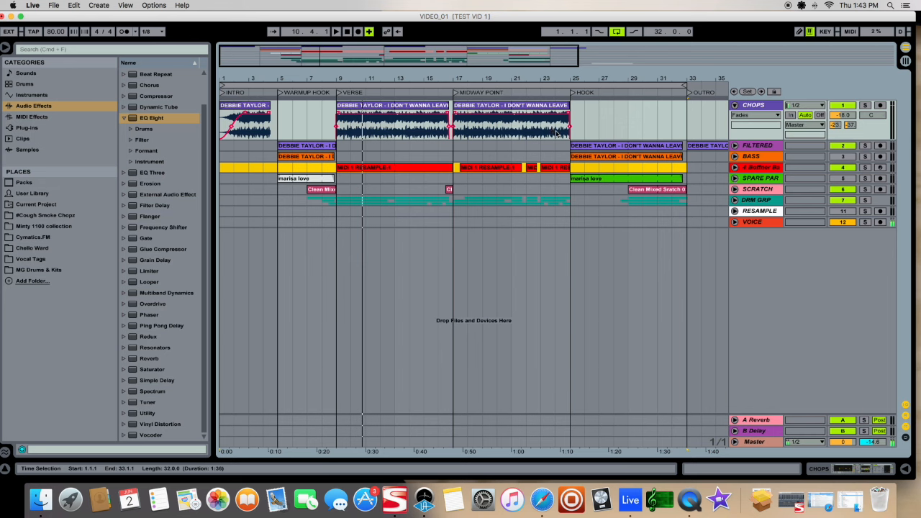
mouse_move(417, 139)
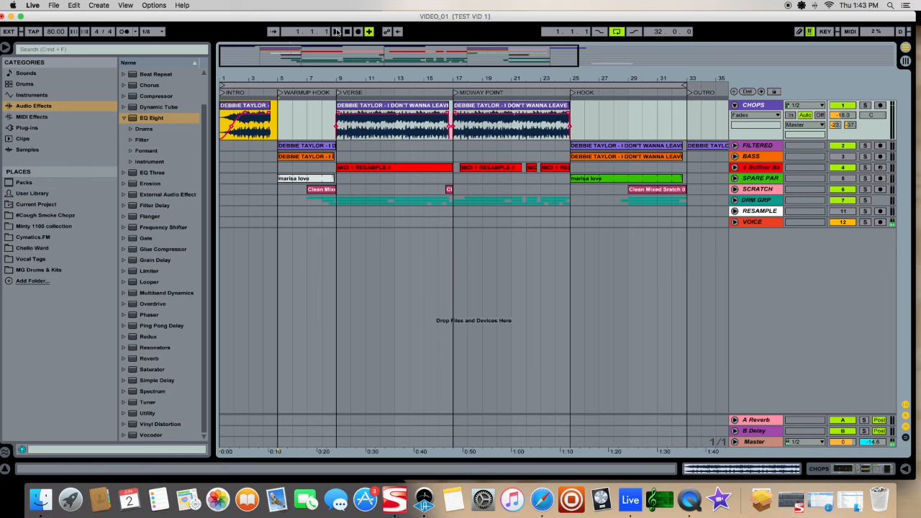
Select the intro time span and enlarge the CHOPS and FILTERED tracks to show their waveforms
click(331, 31)
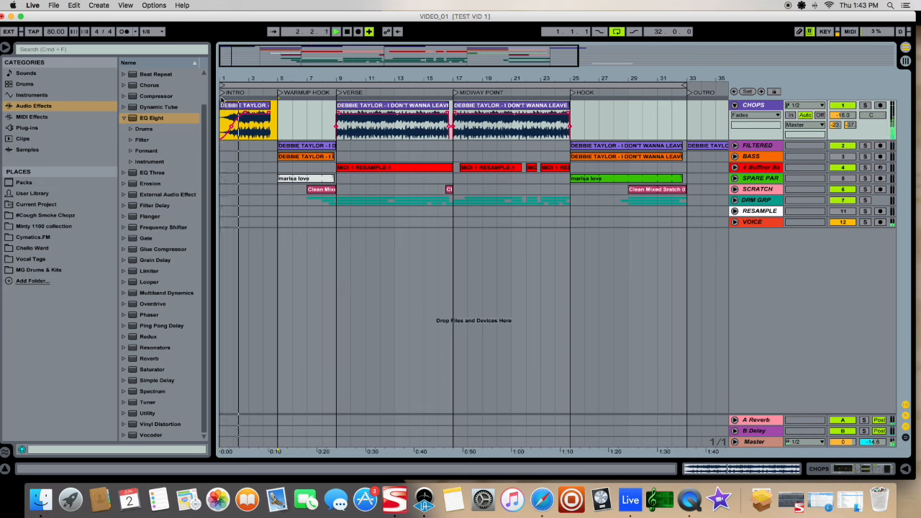
click(242, 116)
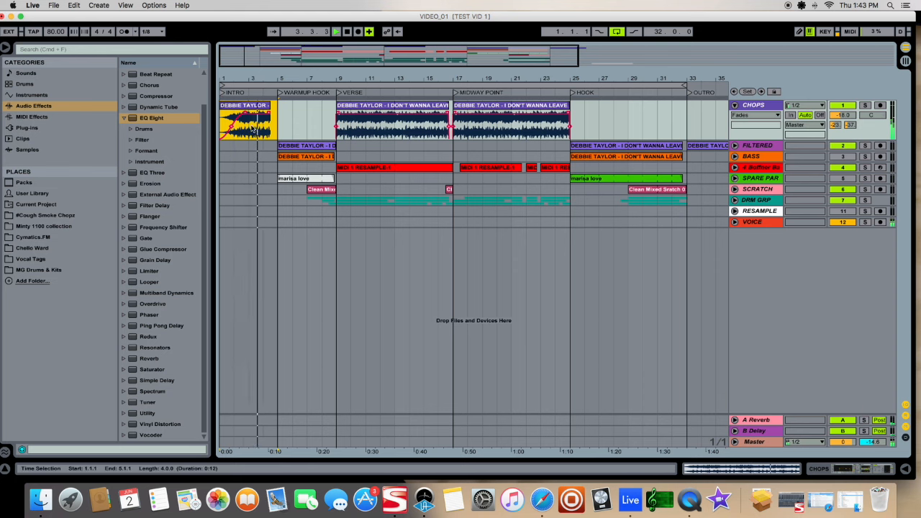
click(333, 32)
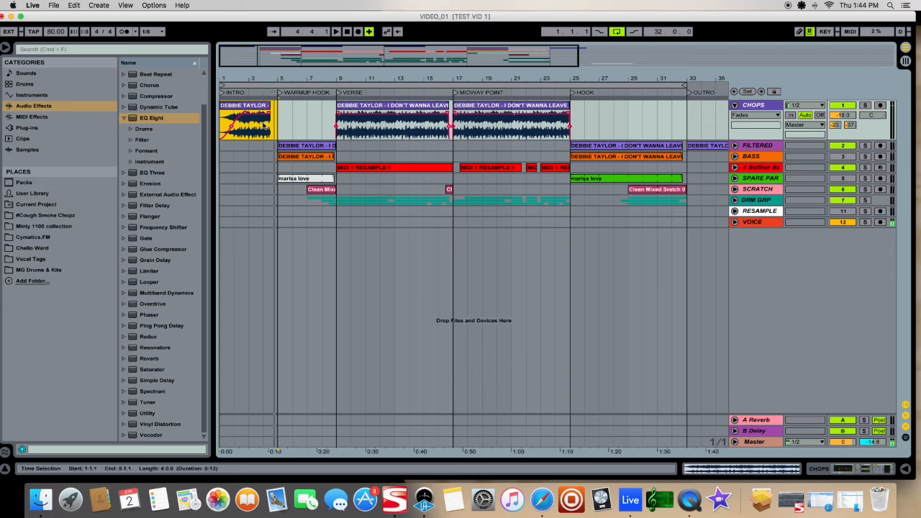
click(303, 156)
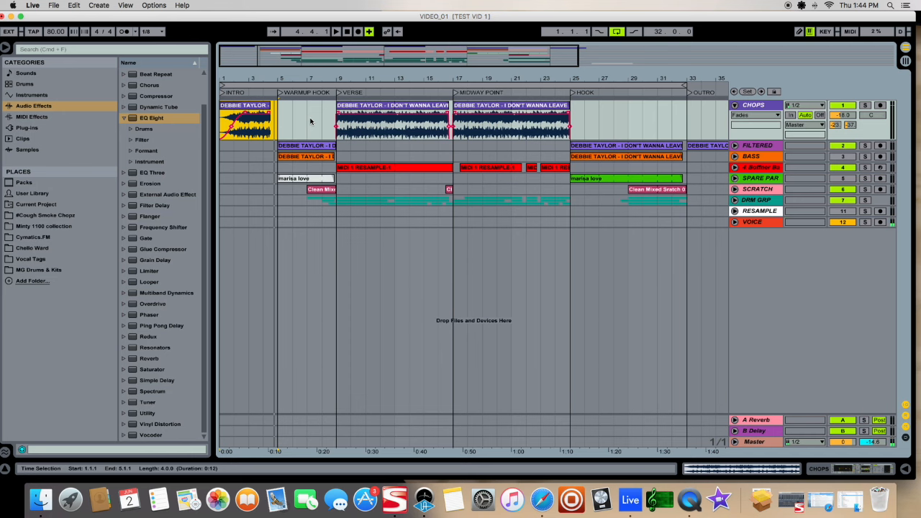
mouse_move(360, 137)
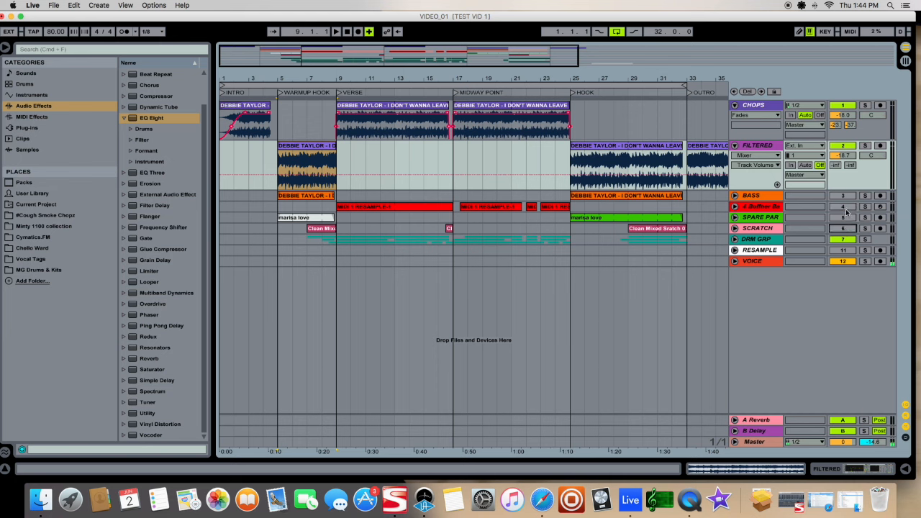
Unfold the DRM GRP group so its individual drum tracks and clips show
click(305, 165)
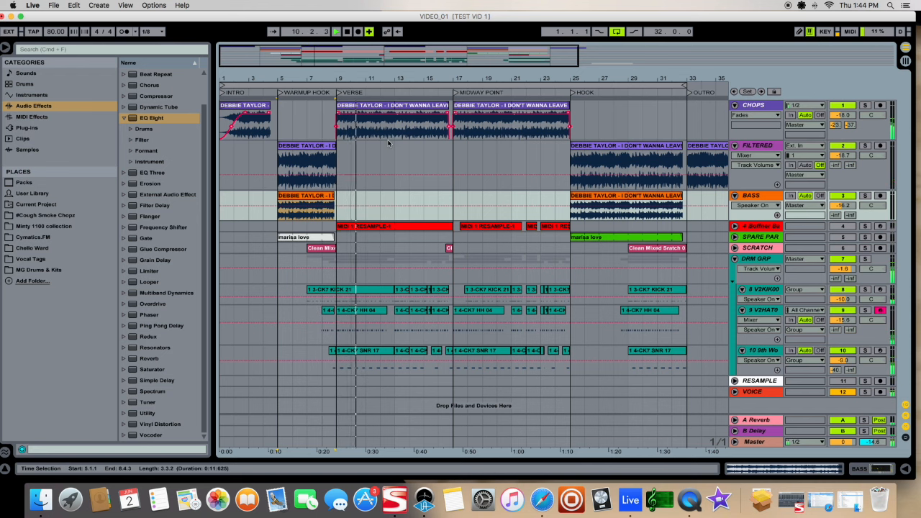
click(338, 32)
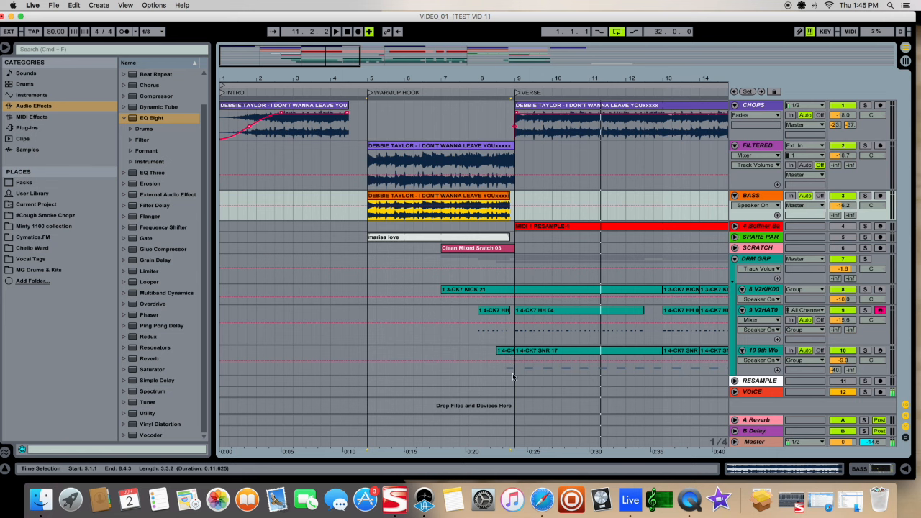
mouse_move(504, 371)
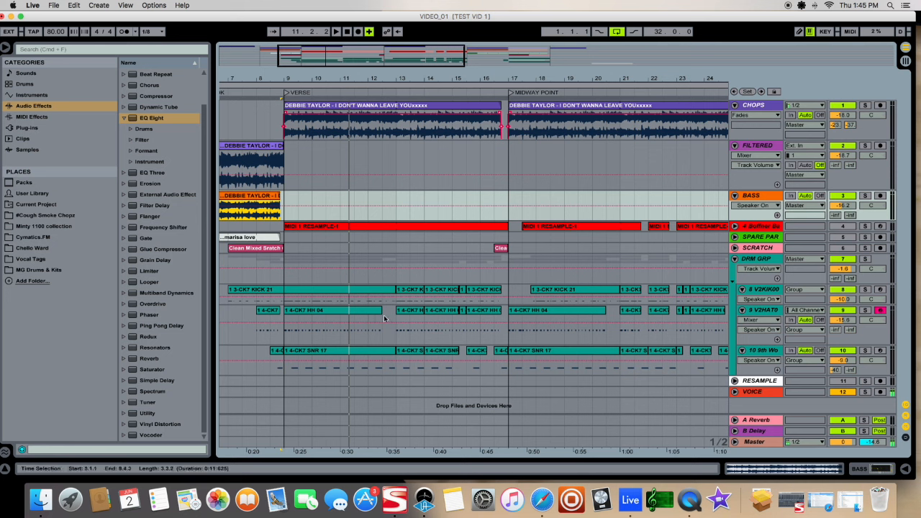
click(388, 106)
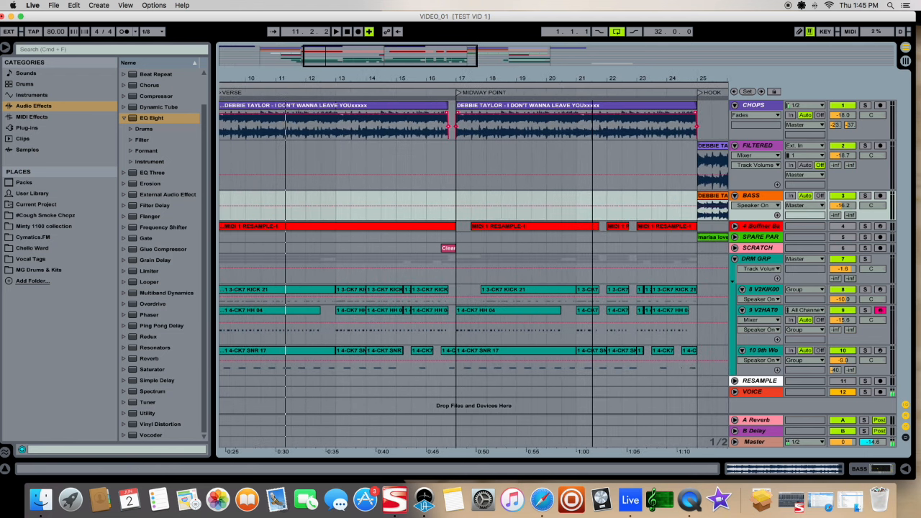
scroll(right, 3)
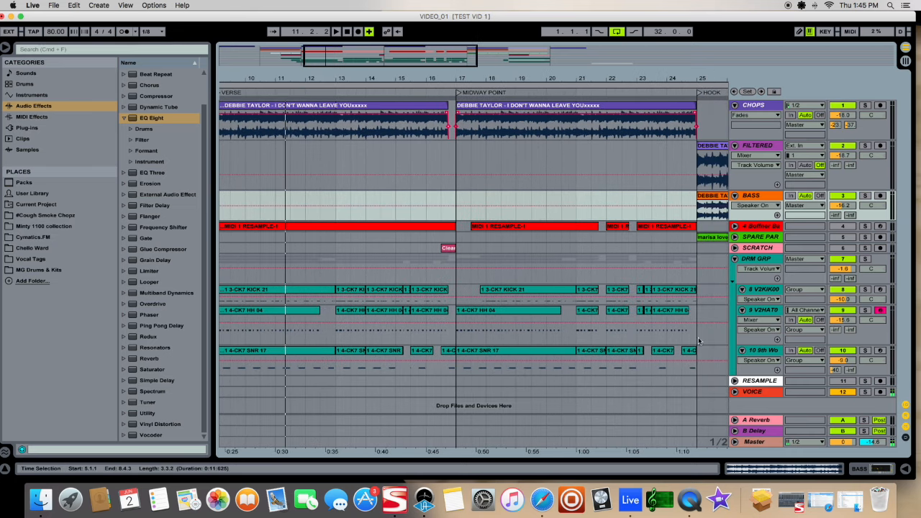
click(334, 32)
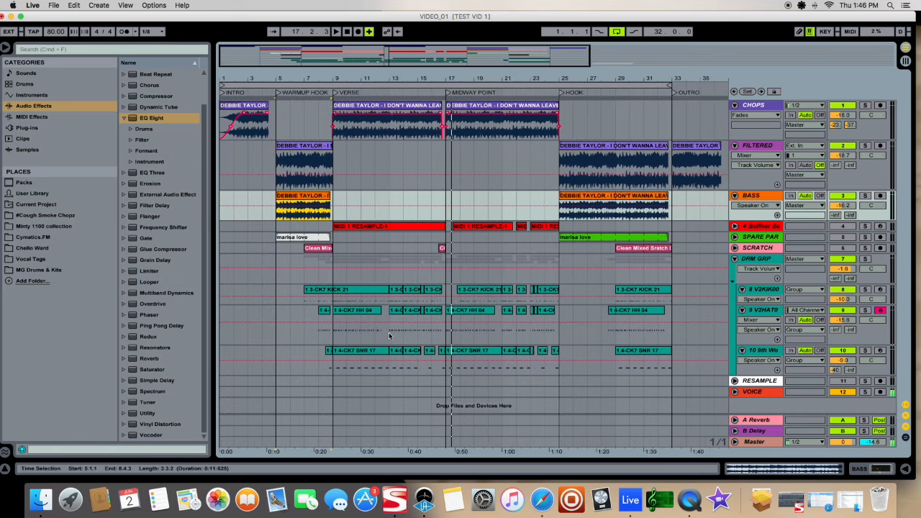
mouse_move(415, 339)
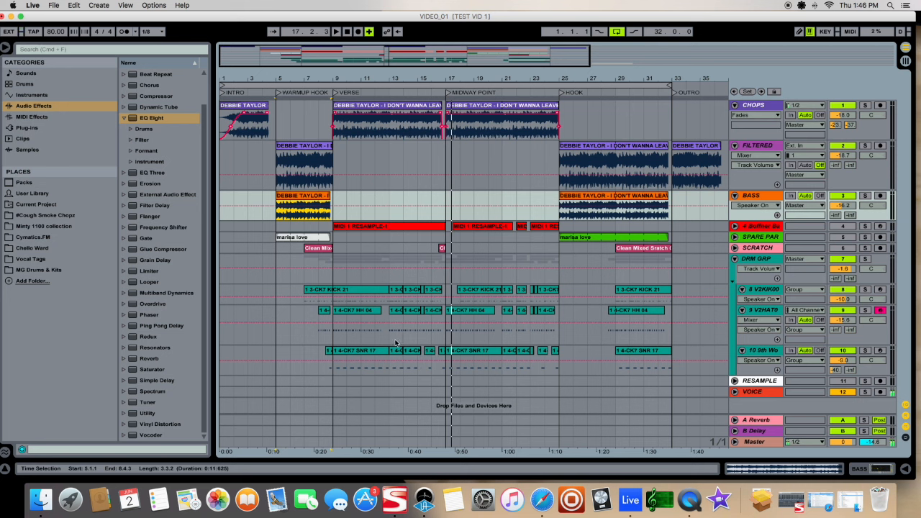
mouse_move(383, 340)
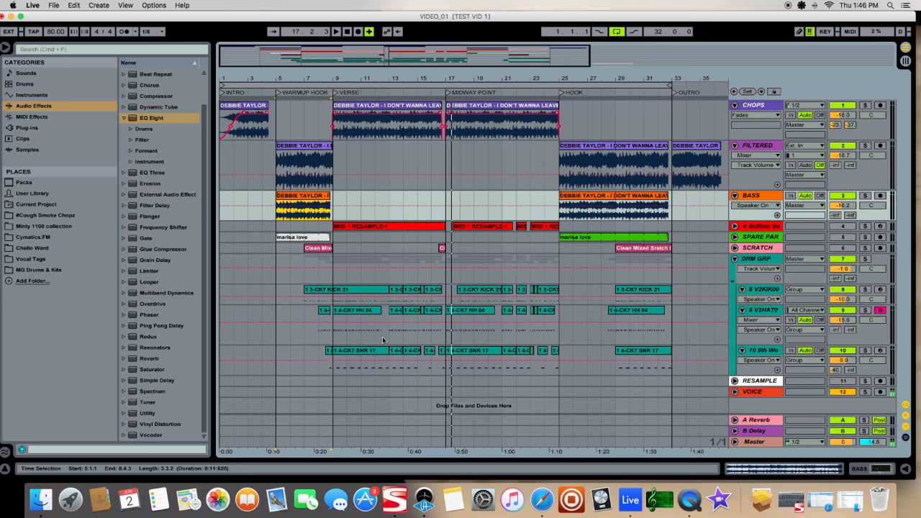
mouse_move(391, 117)
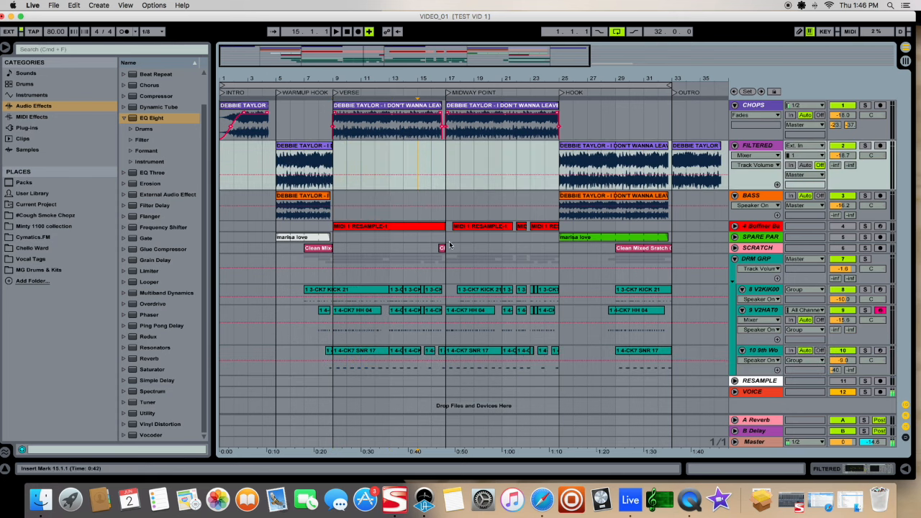
mouse_move(453, 365)
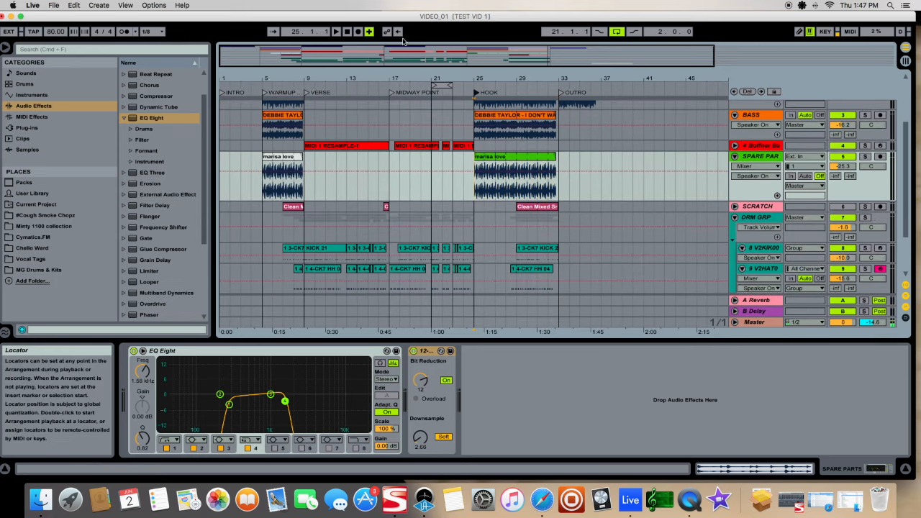
mouse_move(337, 31)
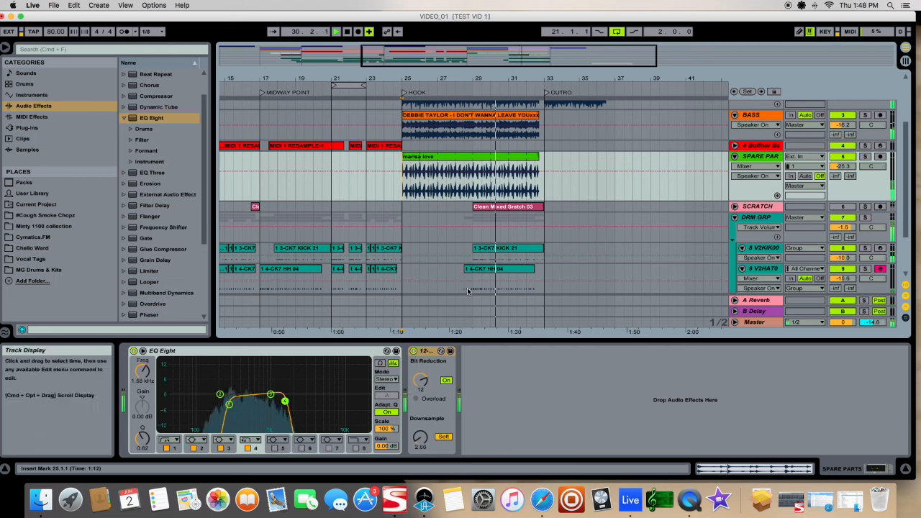
click(334, 32)
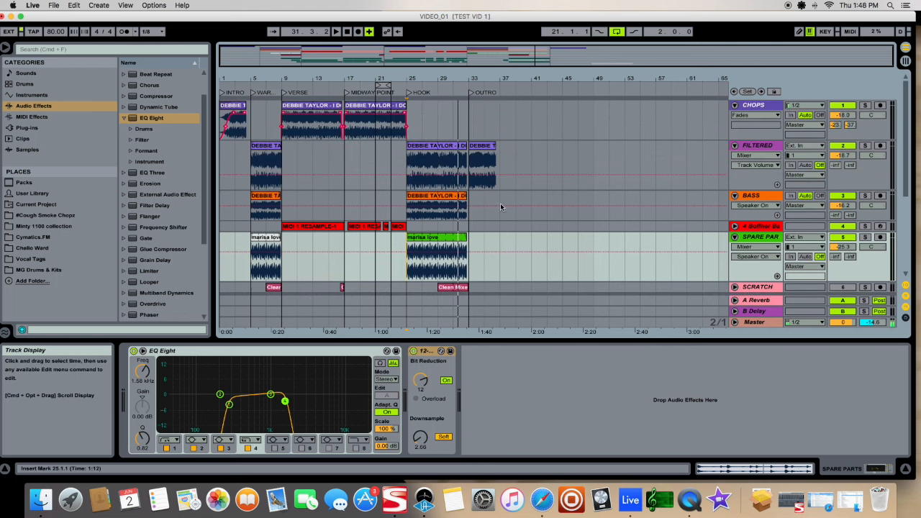
scroll(down, 3)
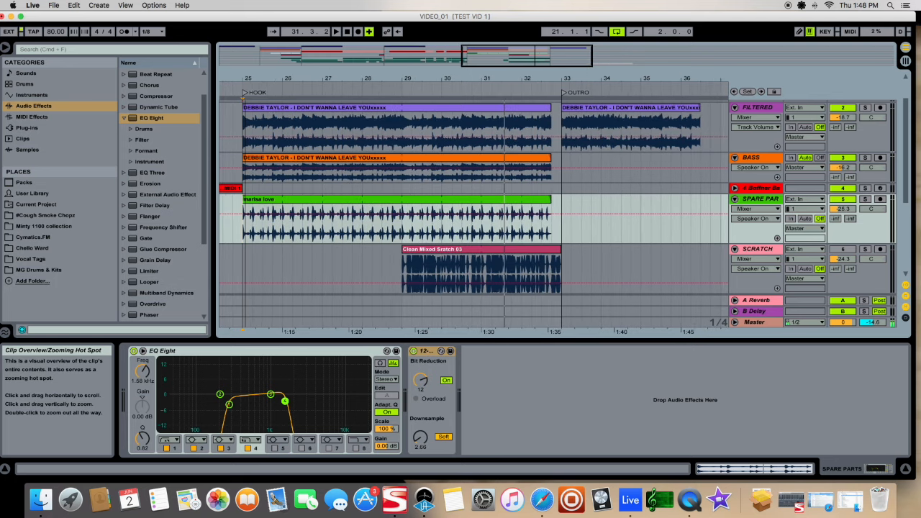
mouse_move(466, 92)
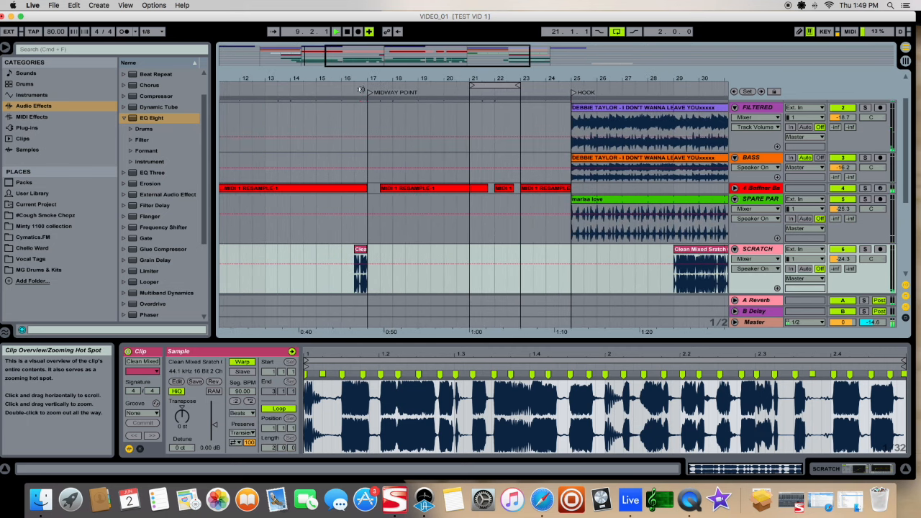
Zoom out the arrangement above the MIDI clip's repeating C3 notes
click(354, 90)
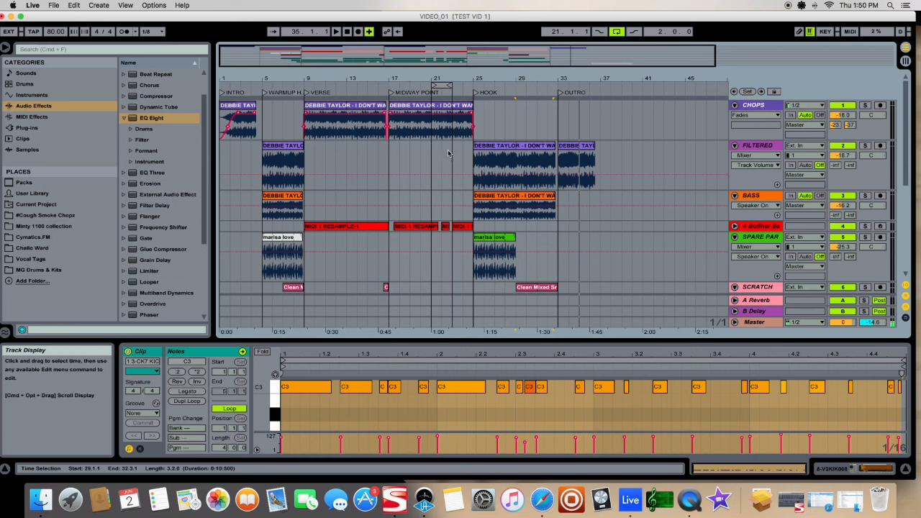
mouse_move(414, 167)
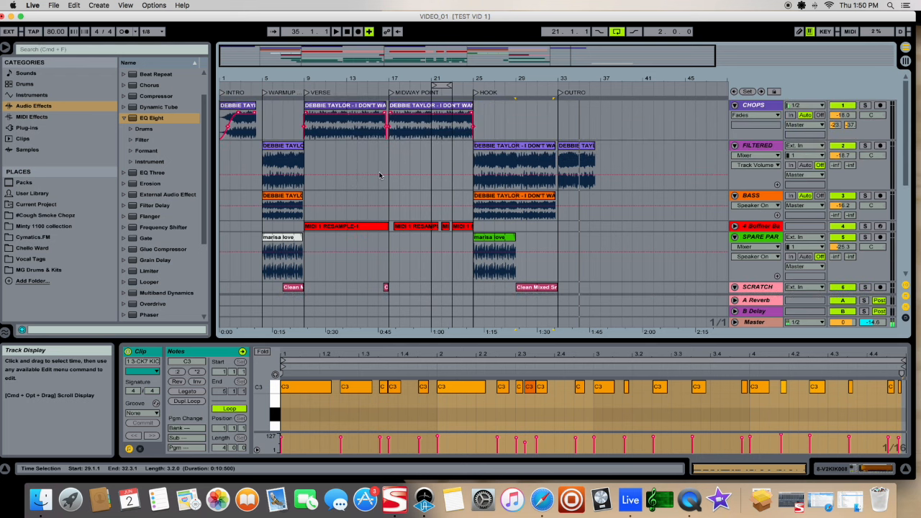
mouse_move(380, 162)
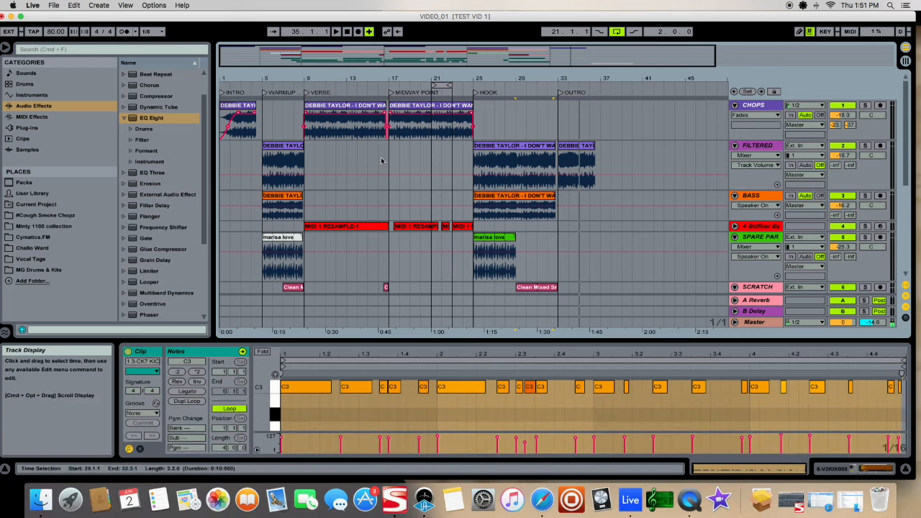
mouse_move(692, 495)
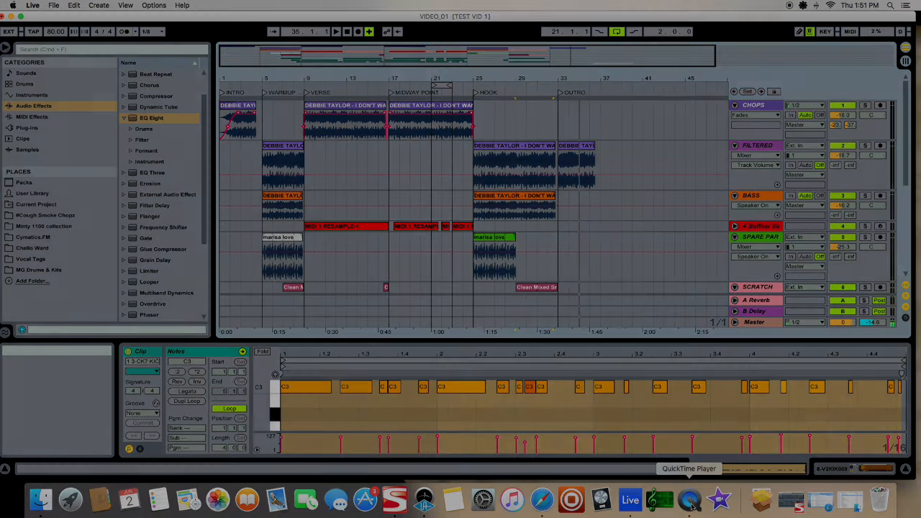